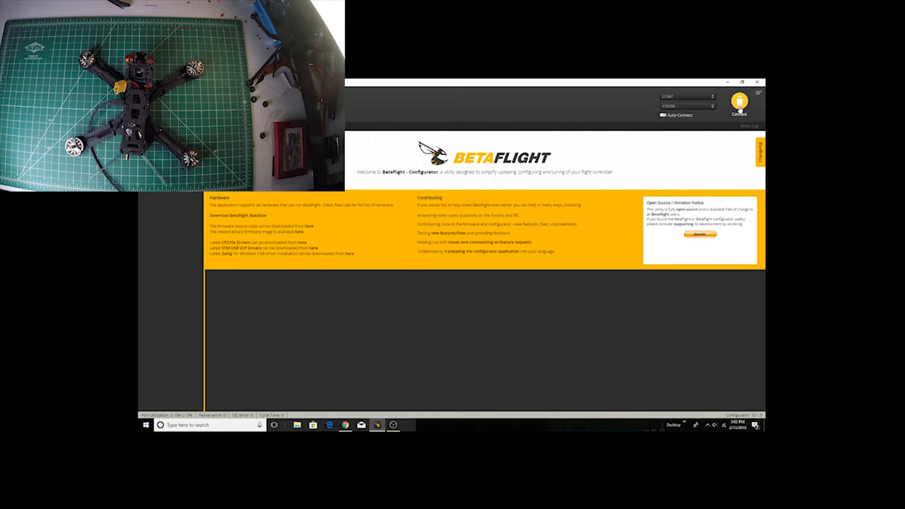
- Connect to the quad's flight controller so the Setup view with its 3D craft model appears
click(741, 104)
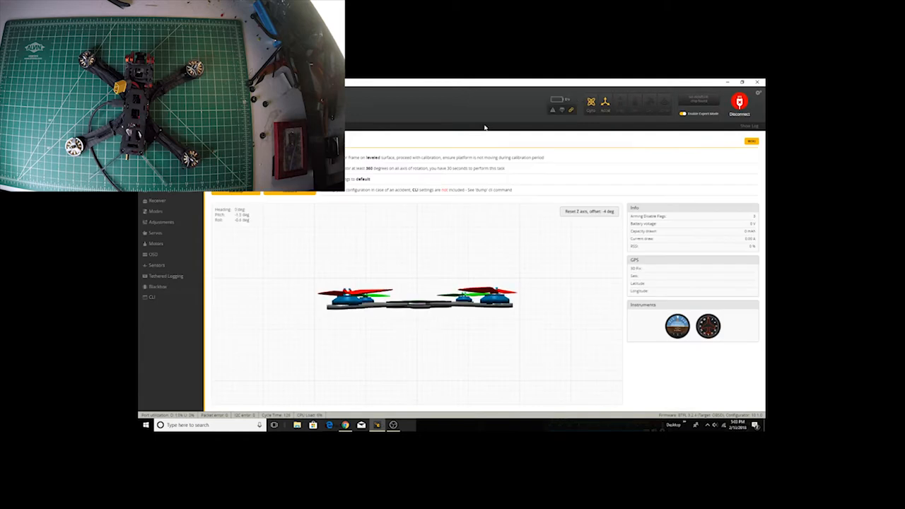
mouse_move(475, 131)
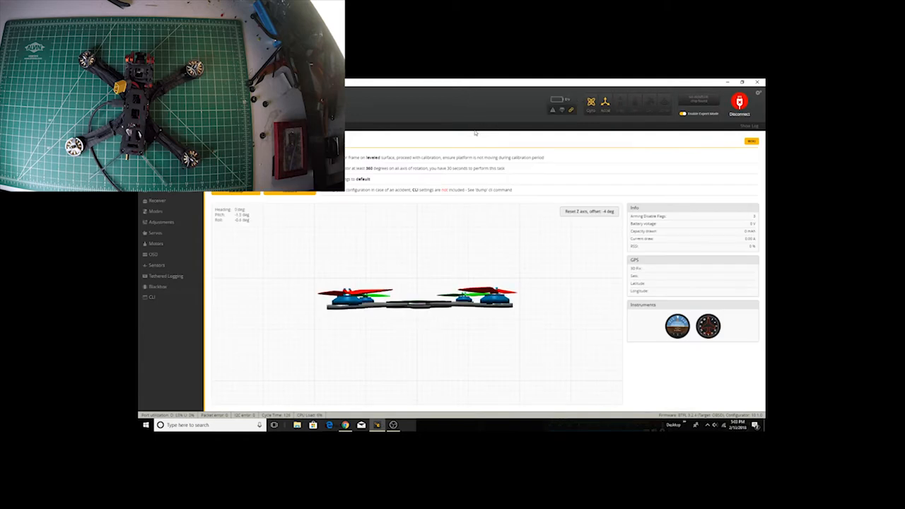